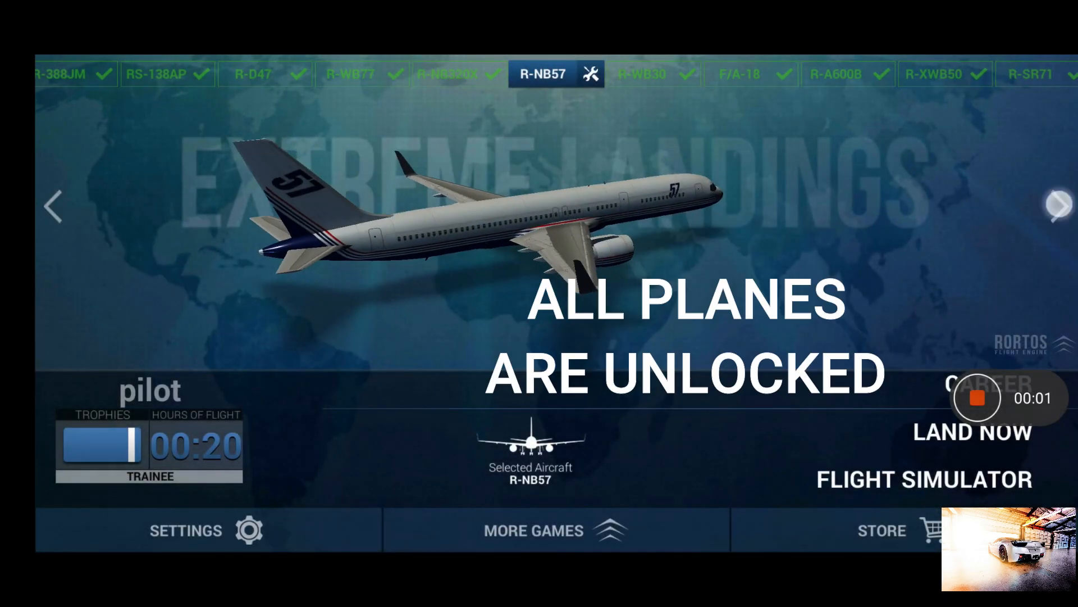
- Cycle through the unlocked aircraft lineup until the RBJ-30A jet is shown
left_click(1057, 206)
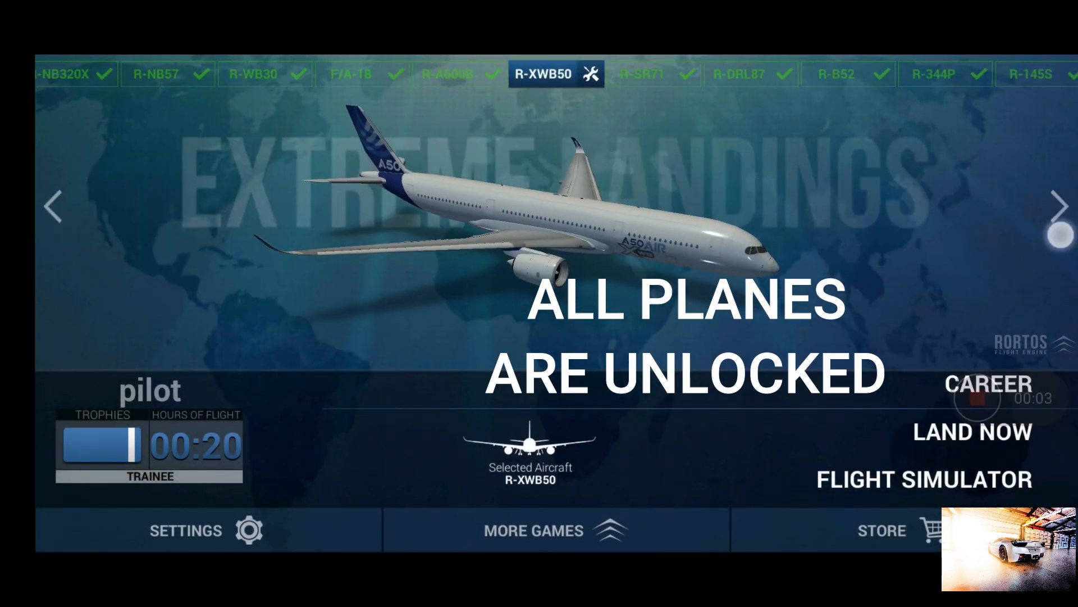
left_click(1063, 207)
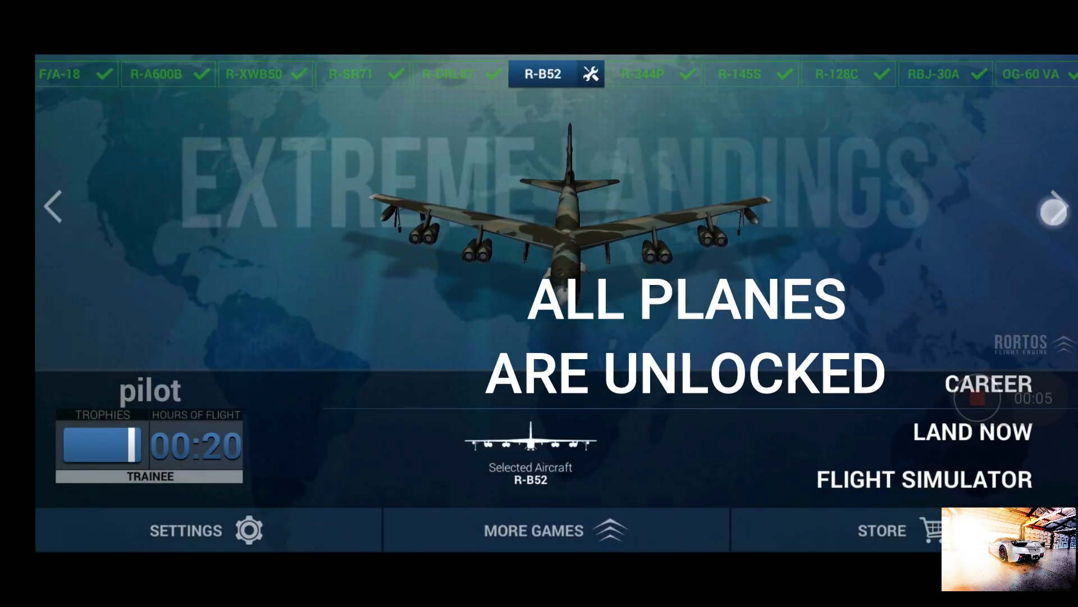
left_click(1051, 207)
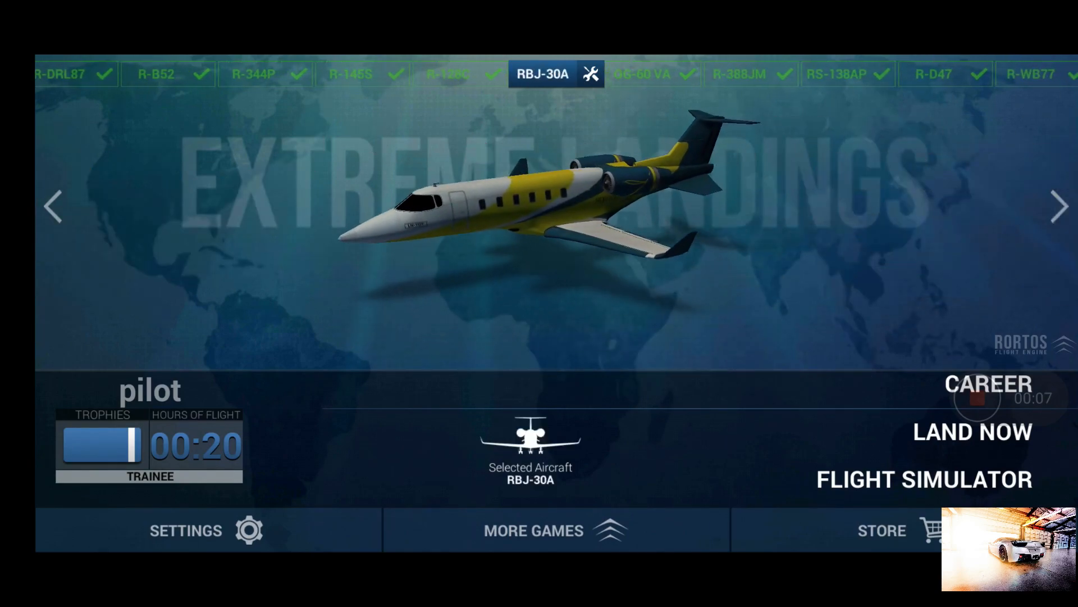
left_click(1059, 207)
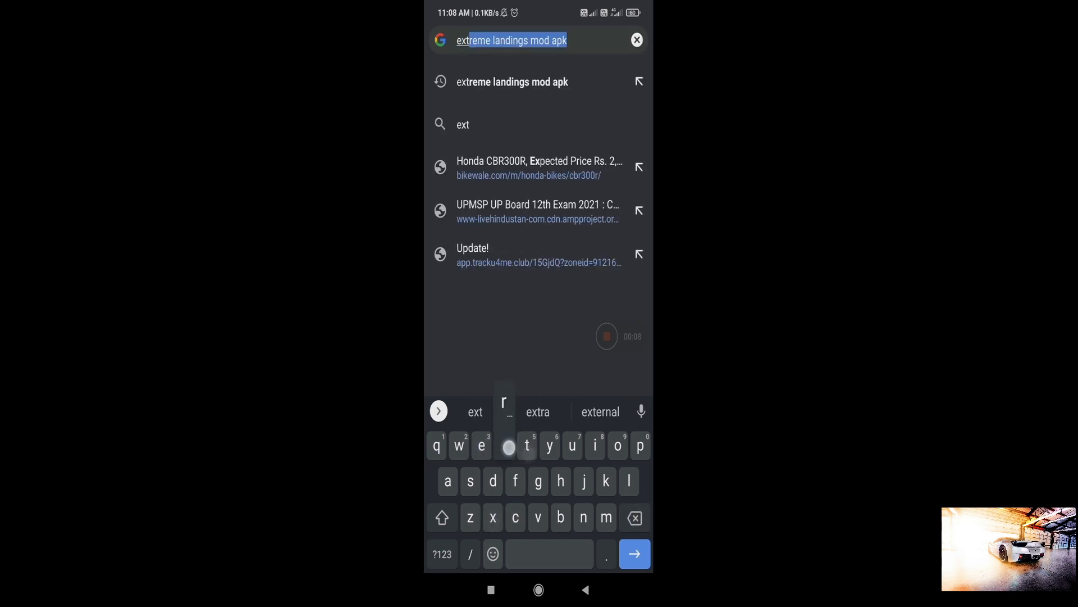
- Search Google for 'extreme landings mod apk' and look through the download results
type("extram")
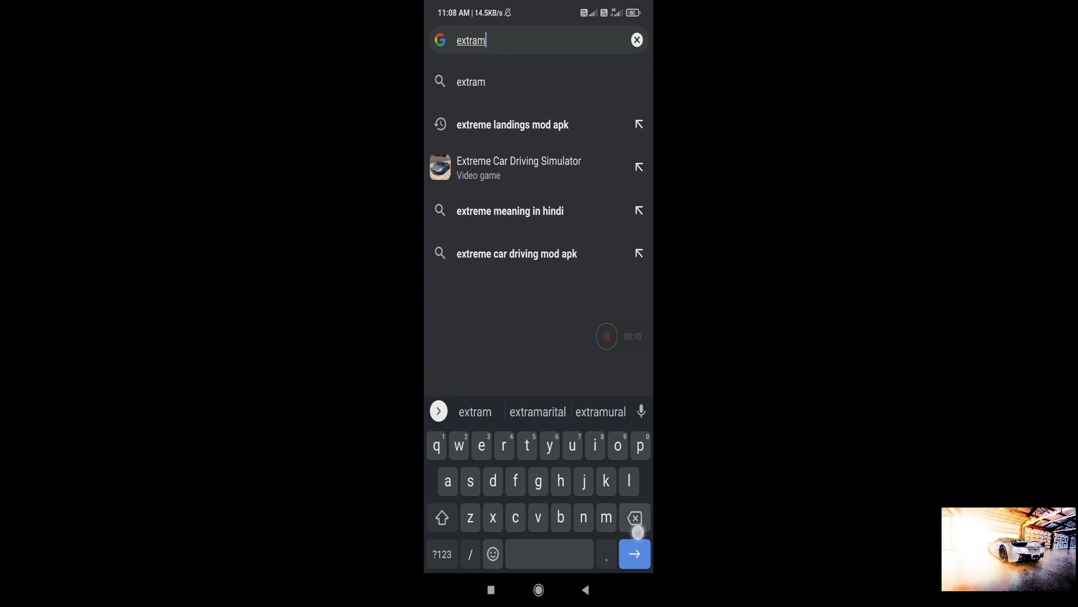
left_click(634, 517)
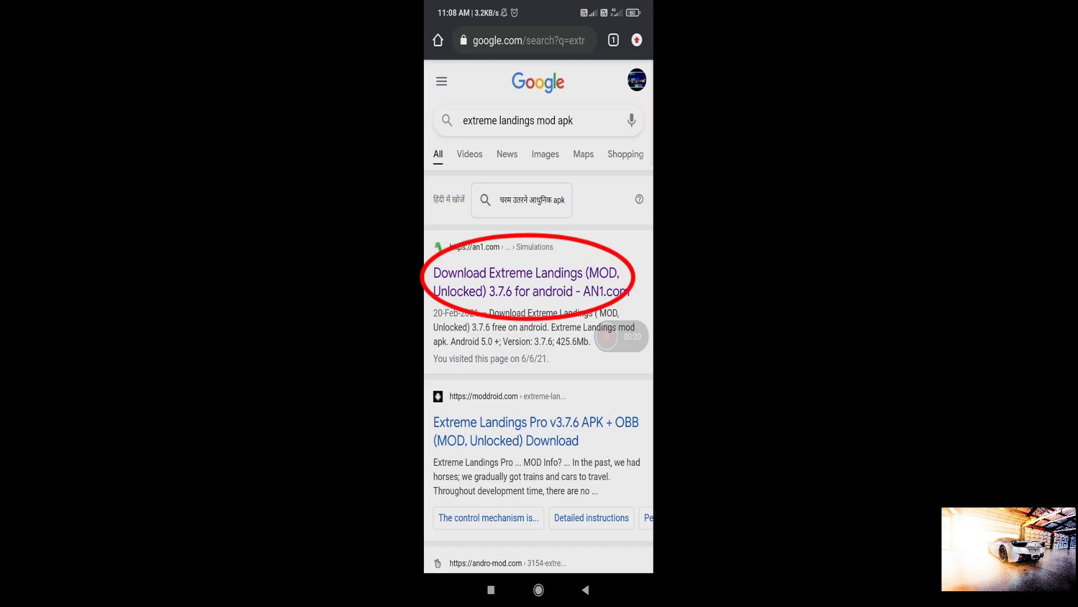
scroll("down", 3)
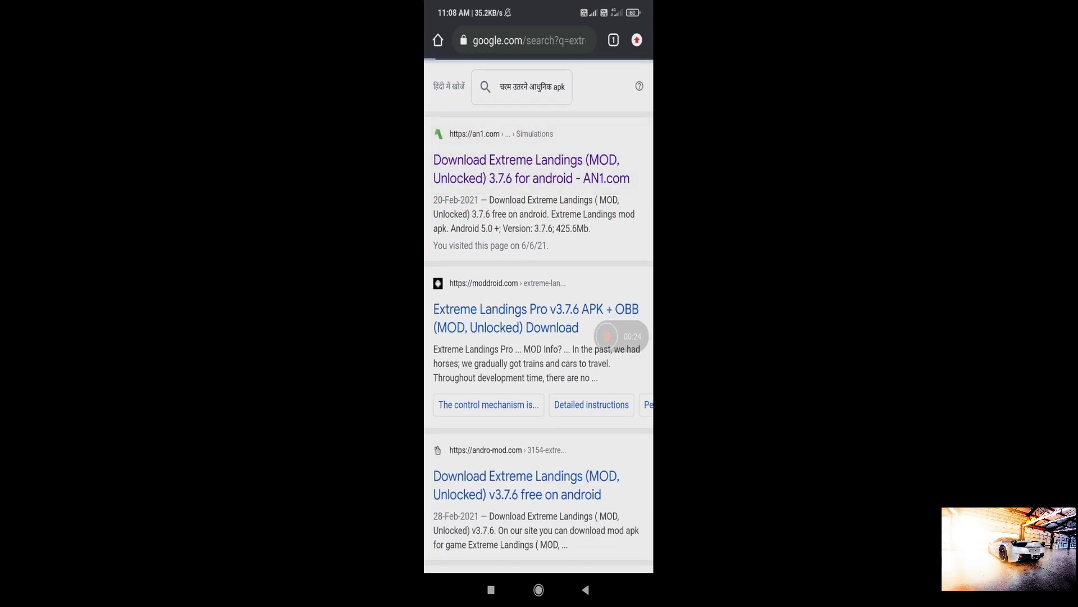
- Go to the AN1.com Extreme Landings mod page and reach its download links
left_click(525, 168)
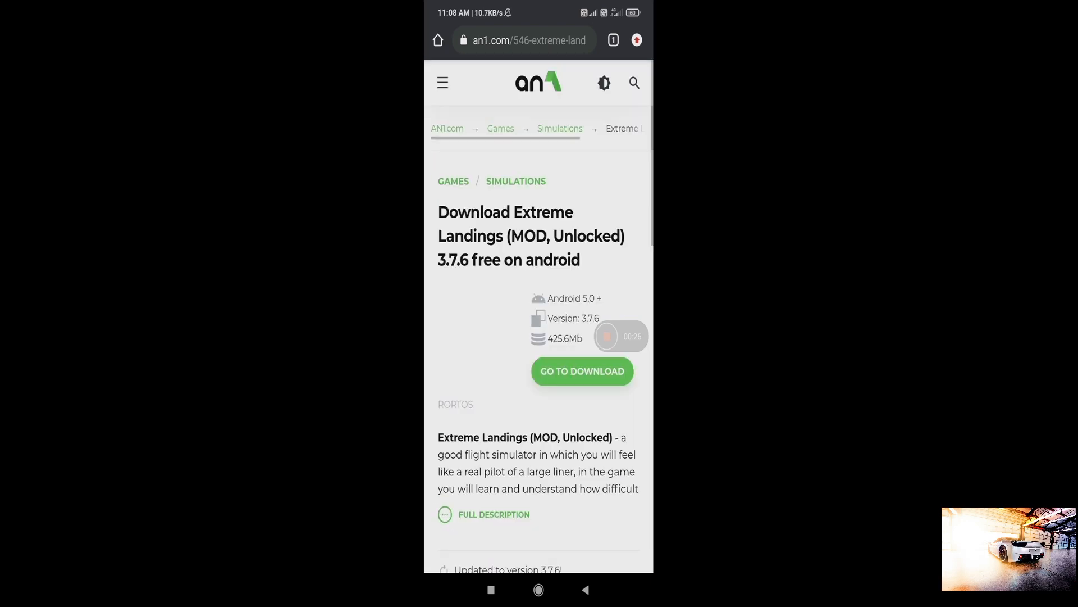
scroll("down", 3)
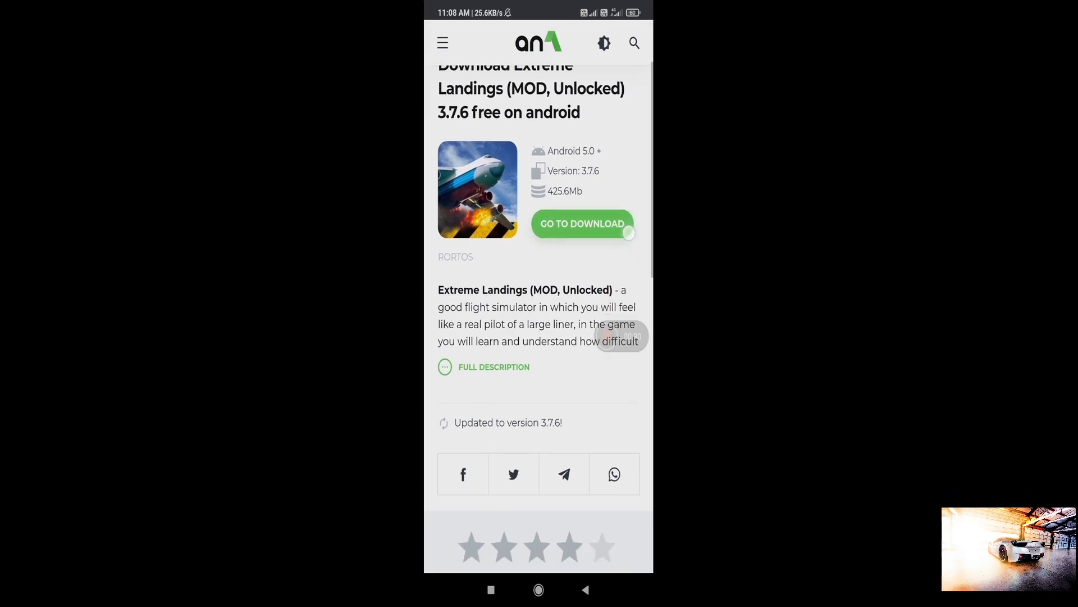
scroll("down", 3)
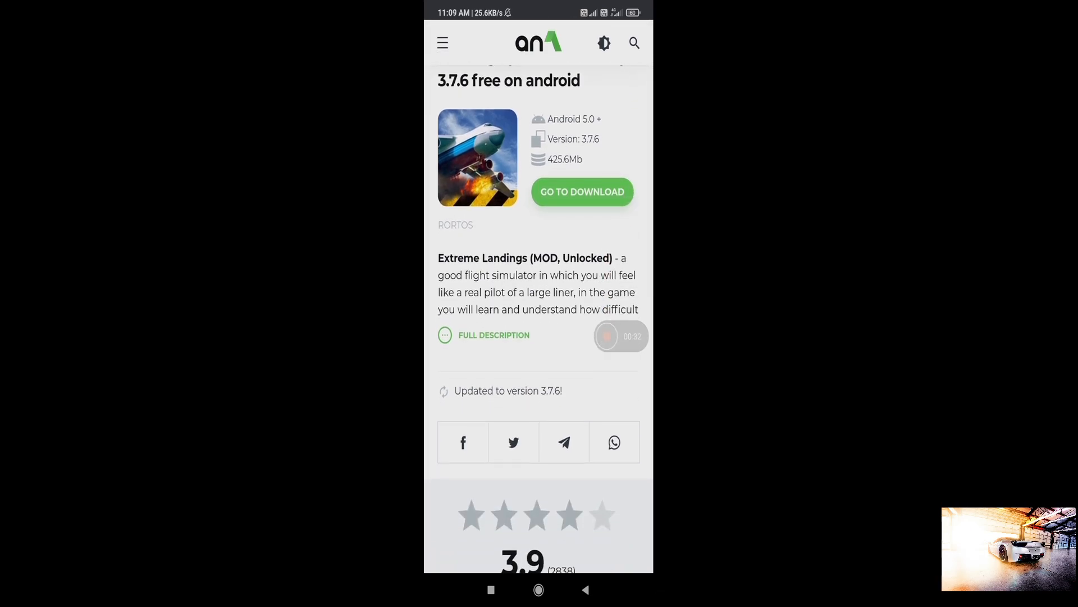
scroll("down", 3)
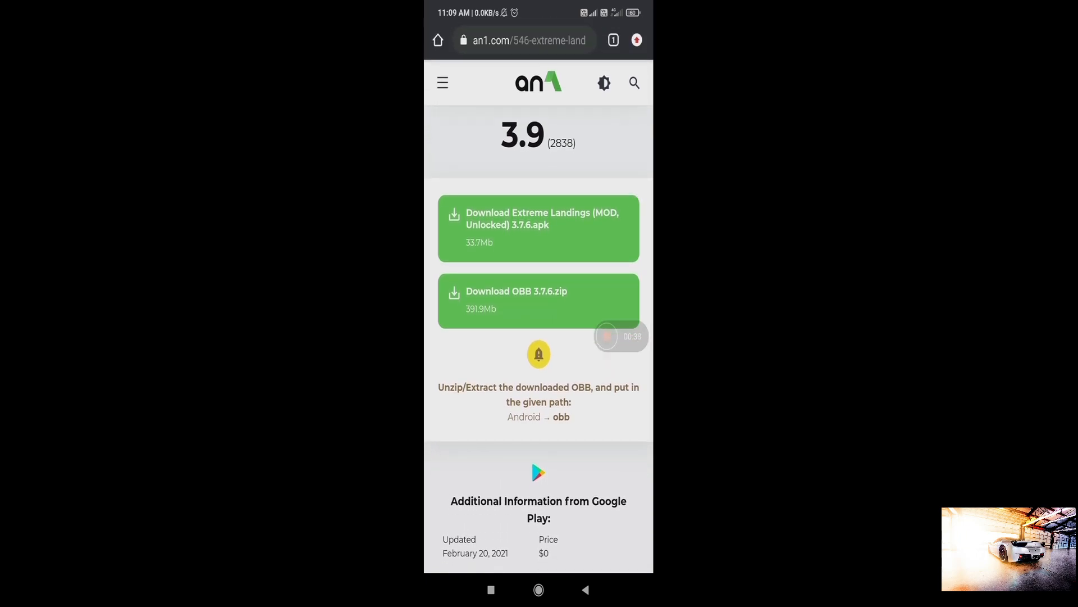
- Start the mod APK download after the countdown and return to the download links
left_click(538, 228)
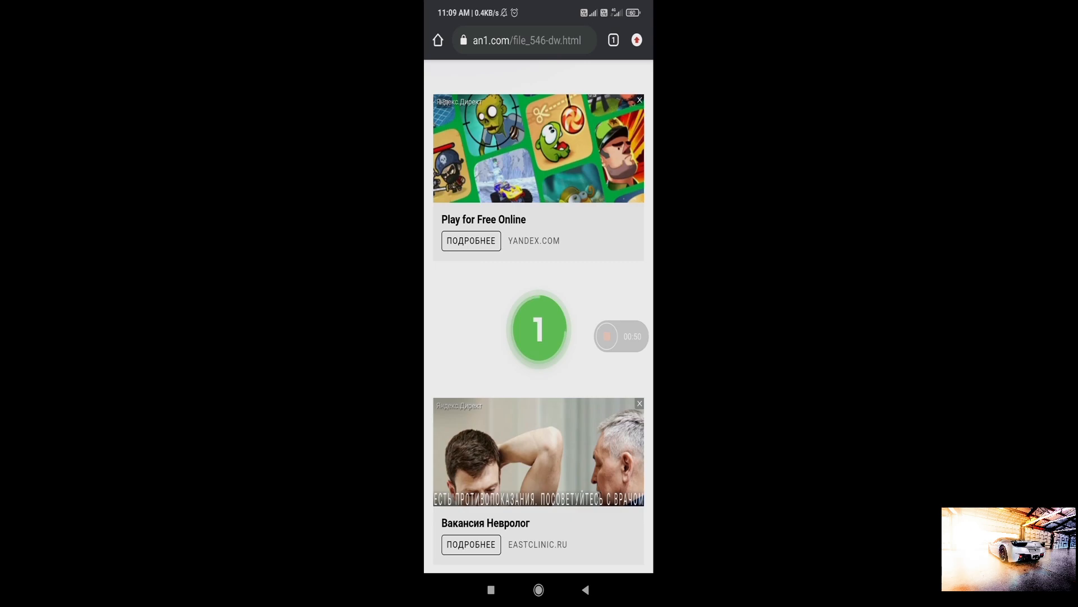
left_click(538, 328)
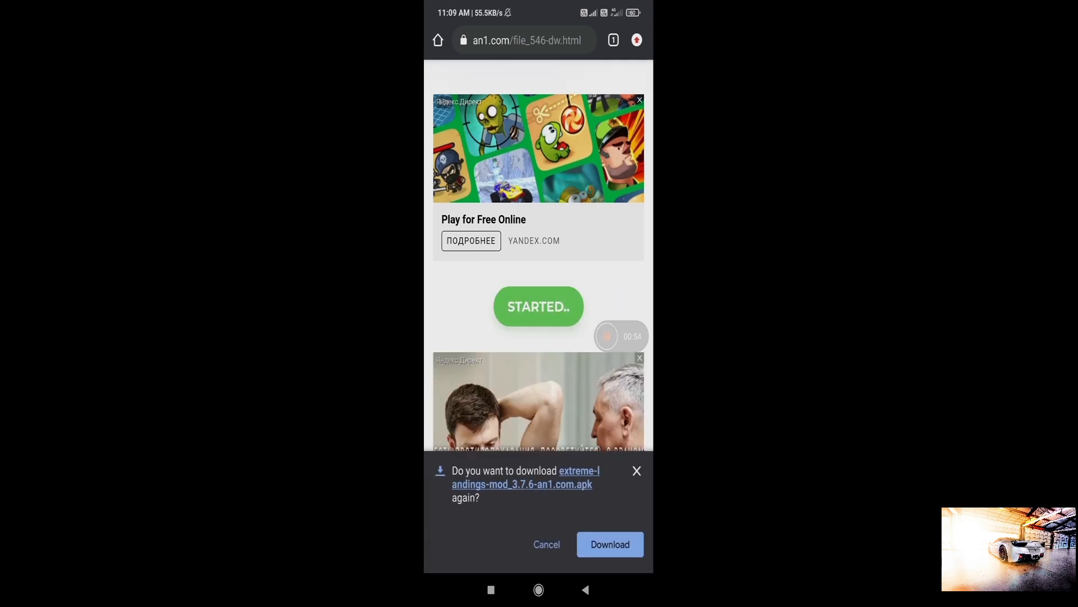
left_click(609, 544)
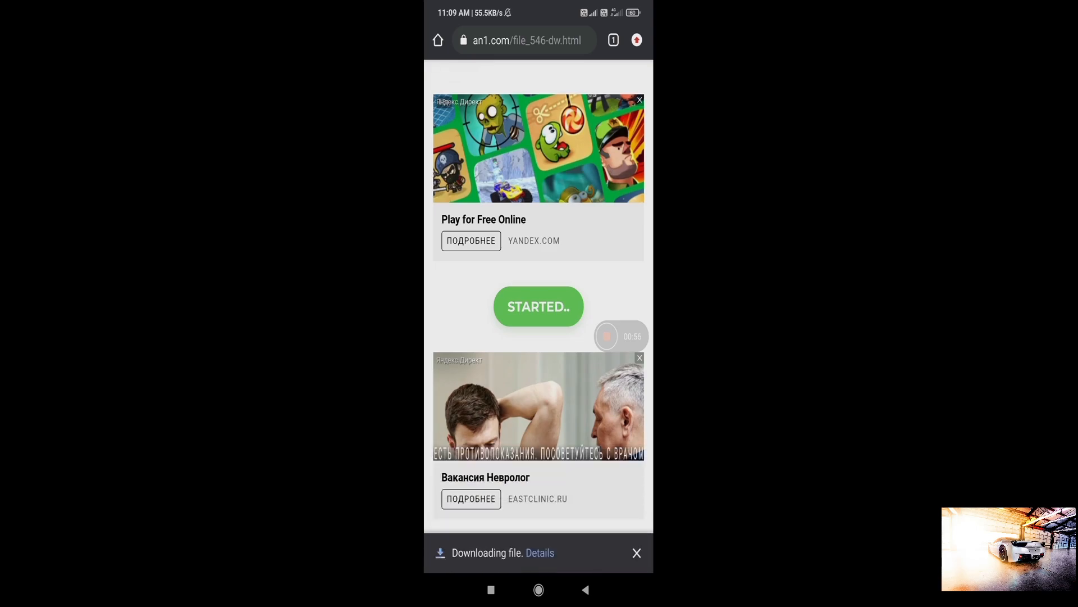
left_click(538, 305)
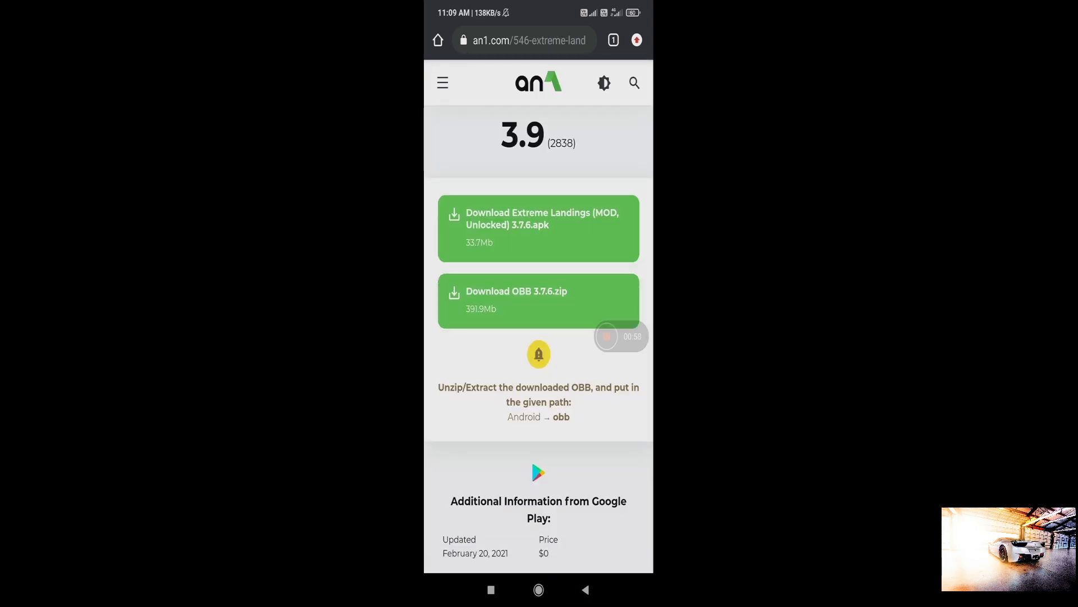
- Start the 391.9MB OBB 3.7.6 zip download alongside the APK
left_click(538, 301)
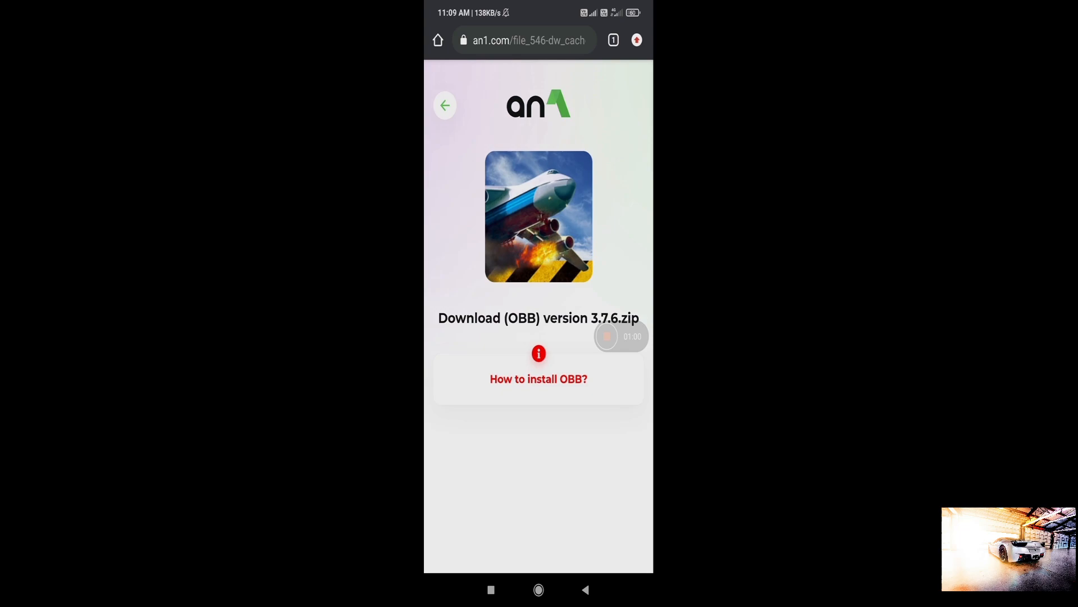
scroll("down", 3)
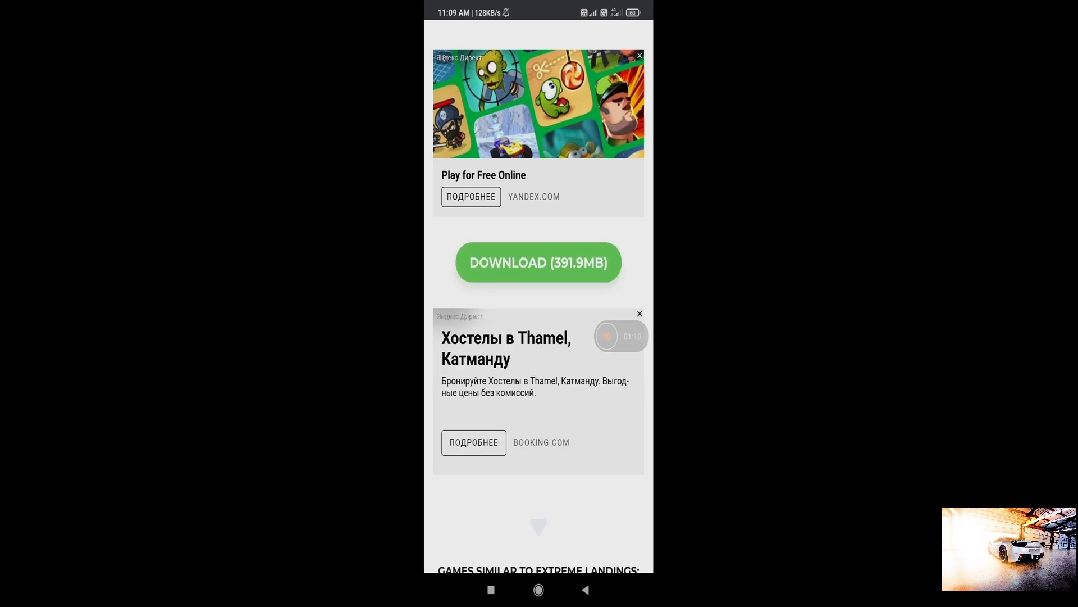
left_click(538, 262)
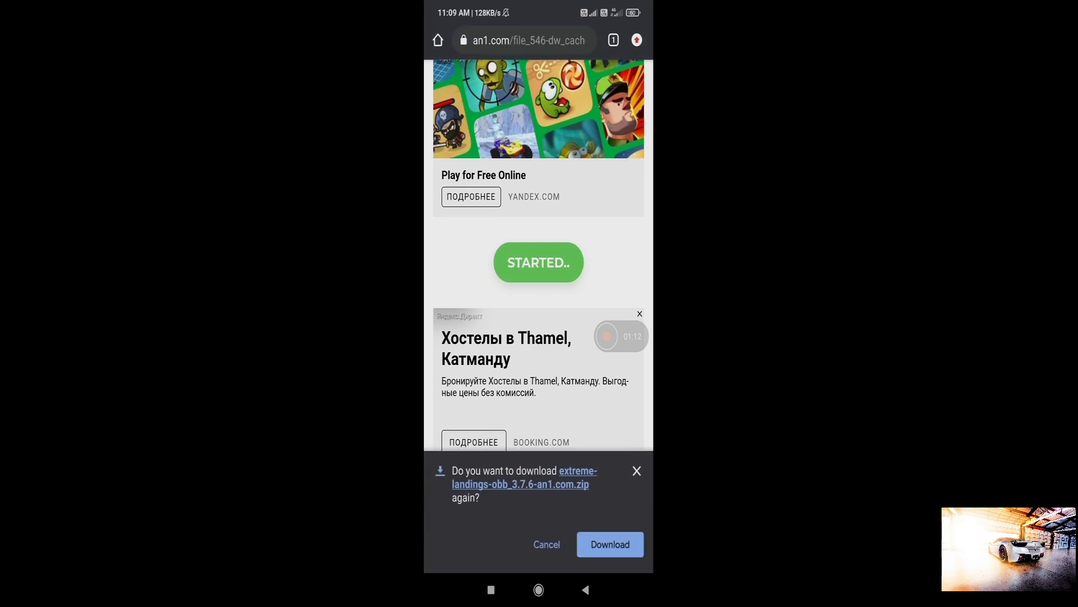
left_click(609, 543)
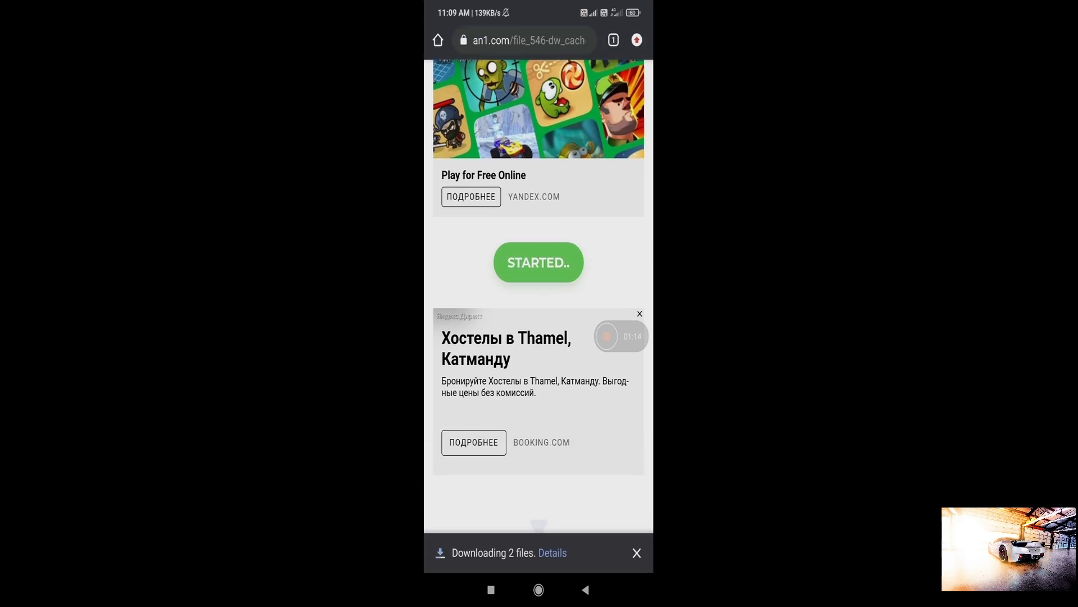
- Cancel the duplicate paused mod and obb downloads in Chrome's Downloads list
left_click(636, 40)
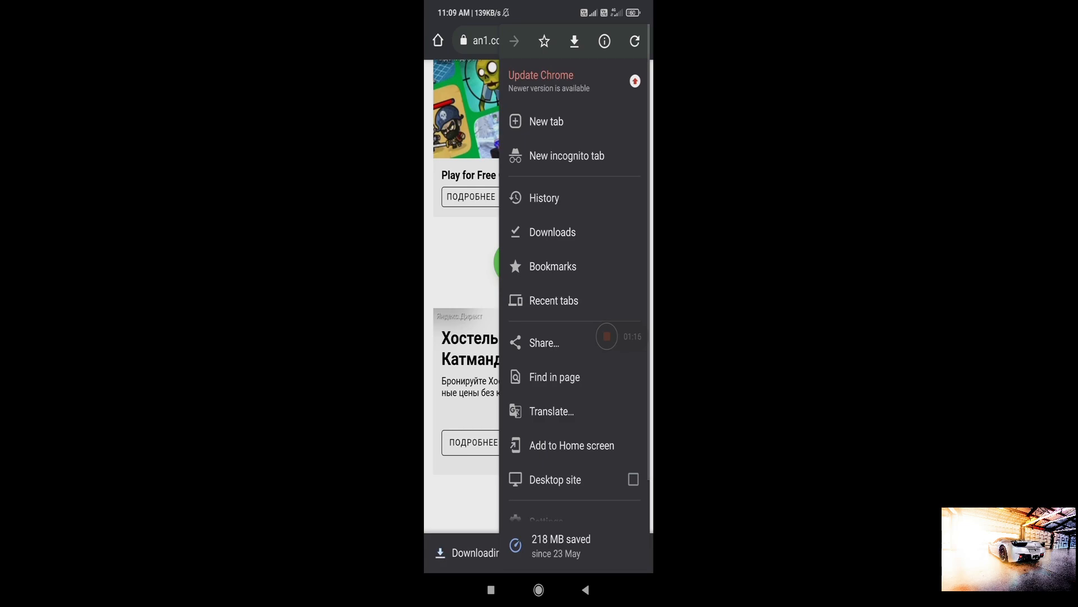
left_click(553, 231)
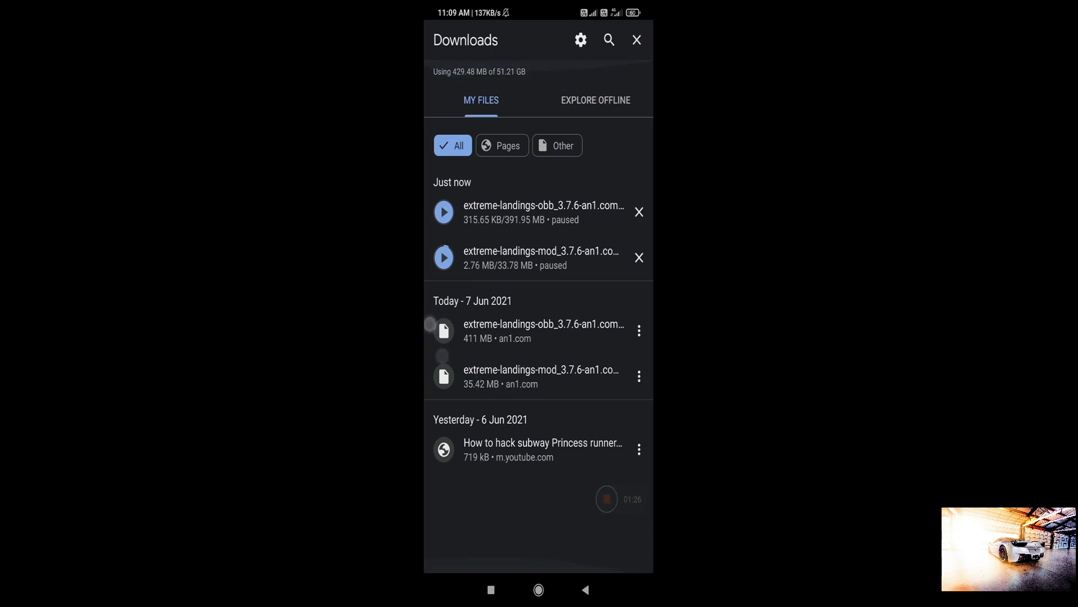
left_click(638, 256)
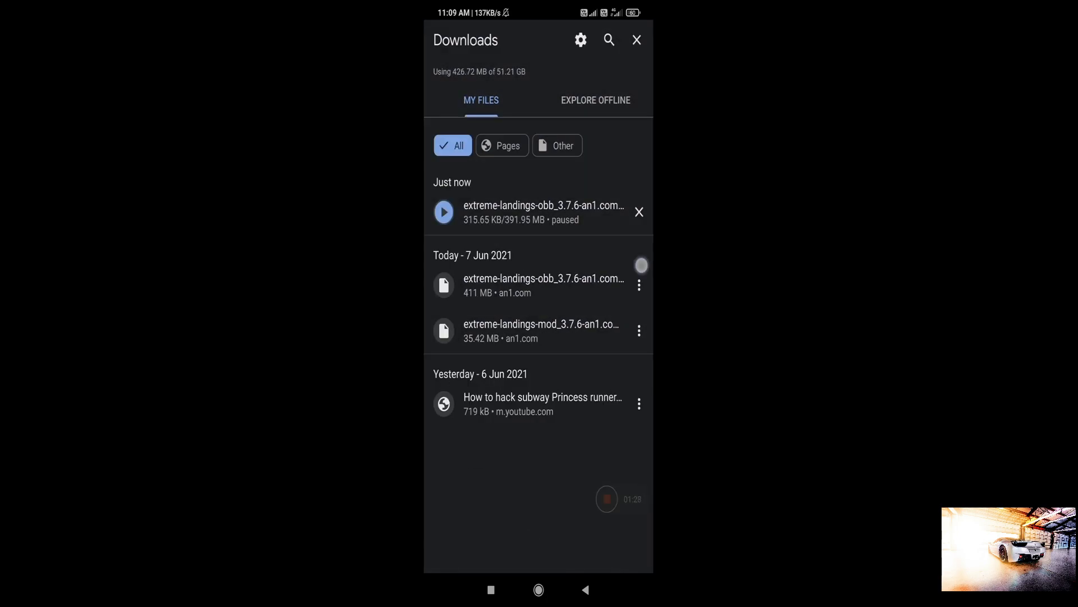
left_click(638, 211)
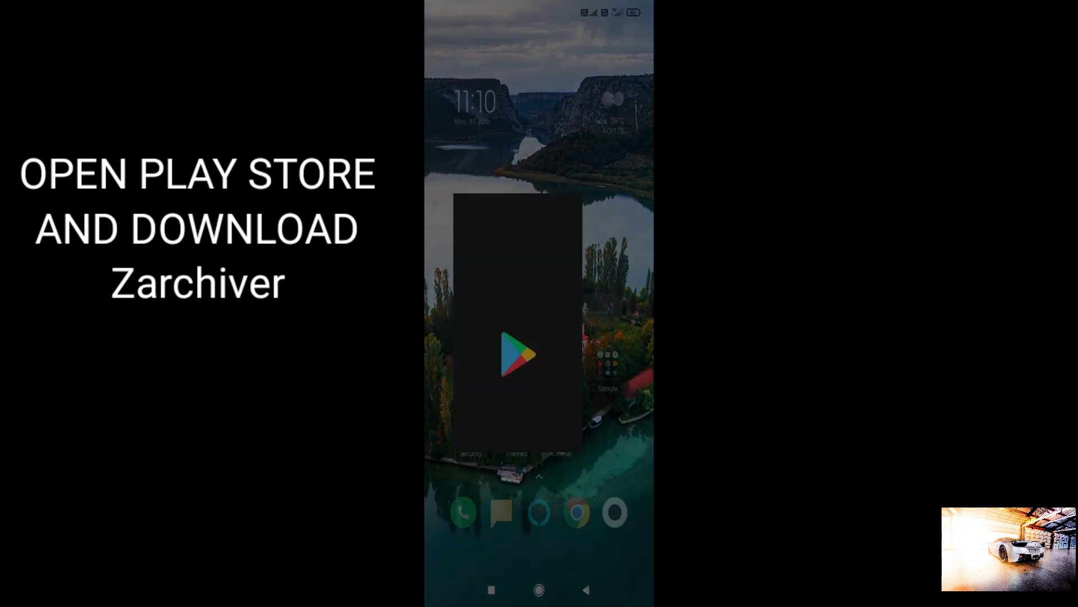
- Find ZArchiver in the Play Store and open it
left_click(518, 353)
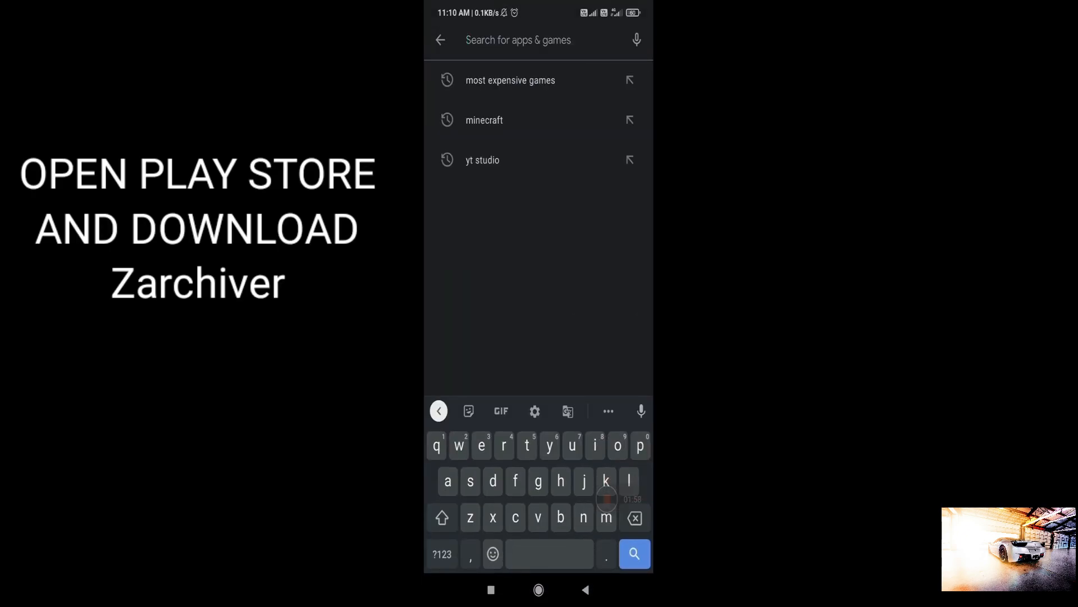
type("za")
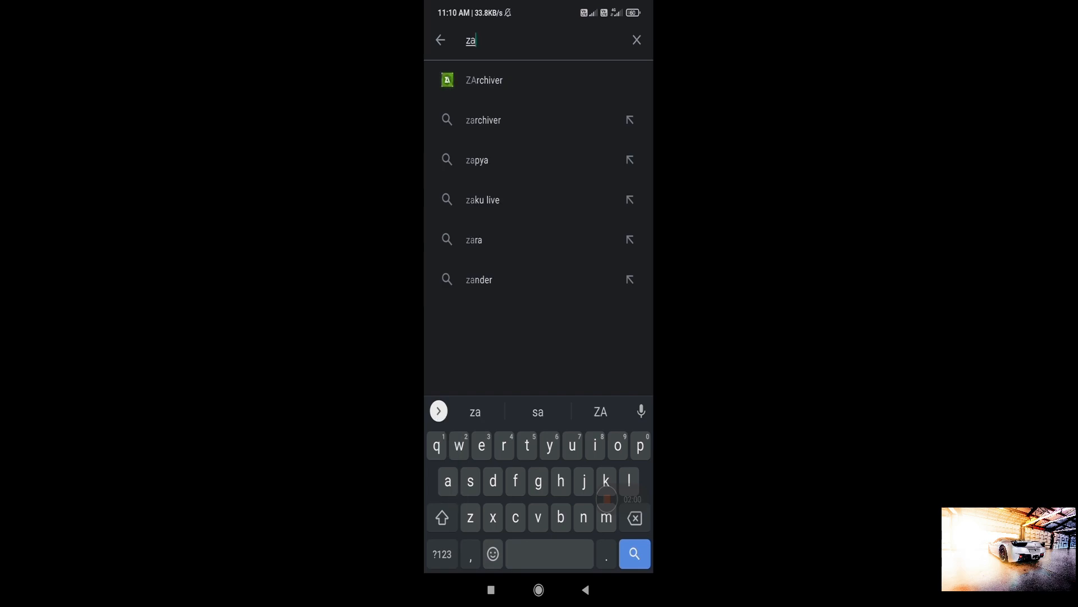
left_click(483, 79)
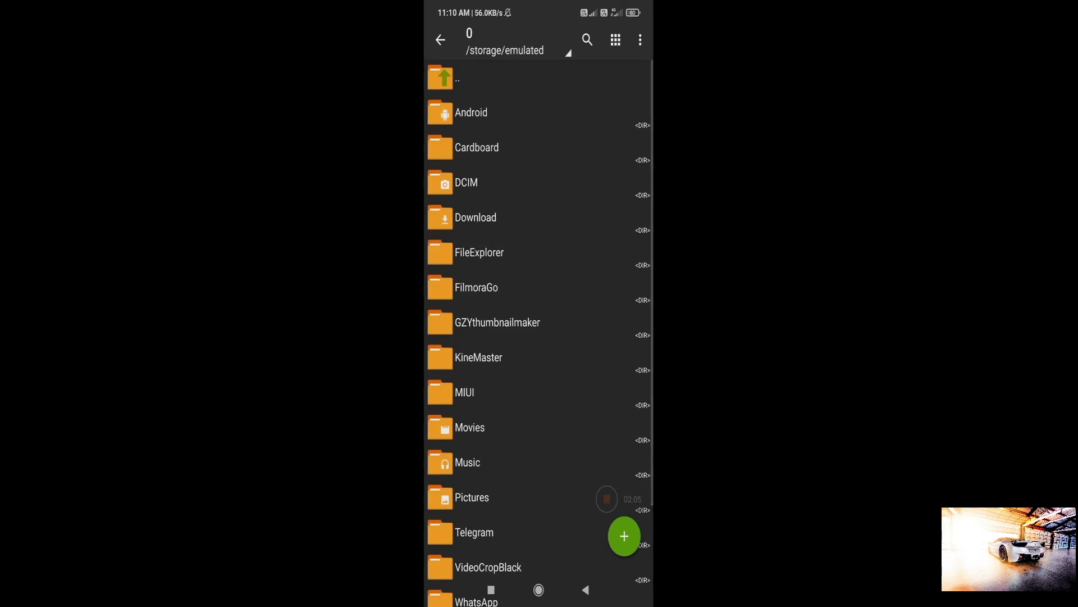
- Extract the obb zip from Download into the Android/obb folder
left_click(475, 217)
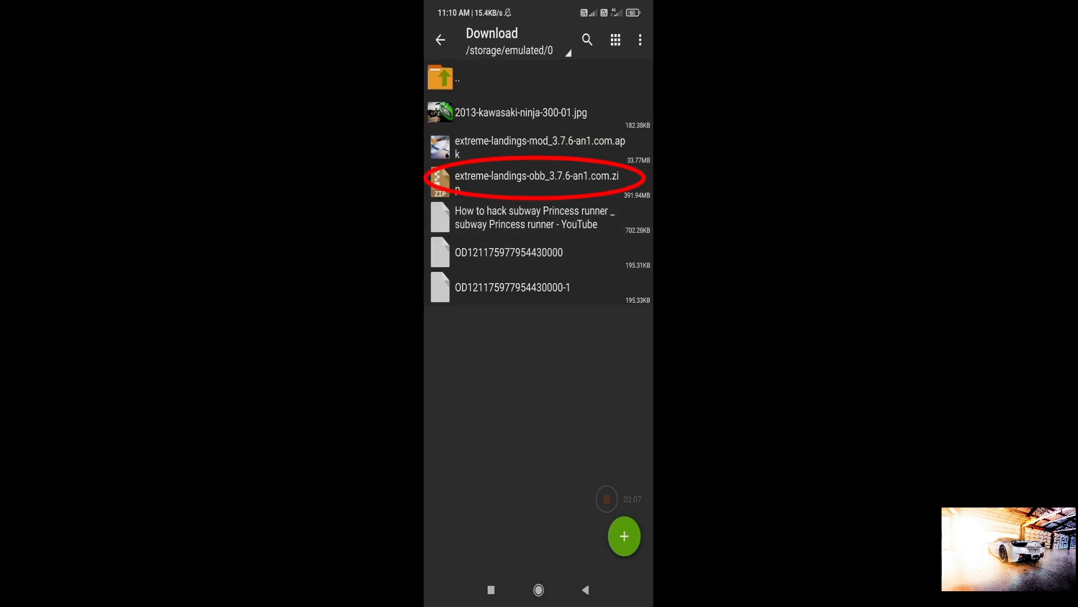
left_click(538, 181)
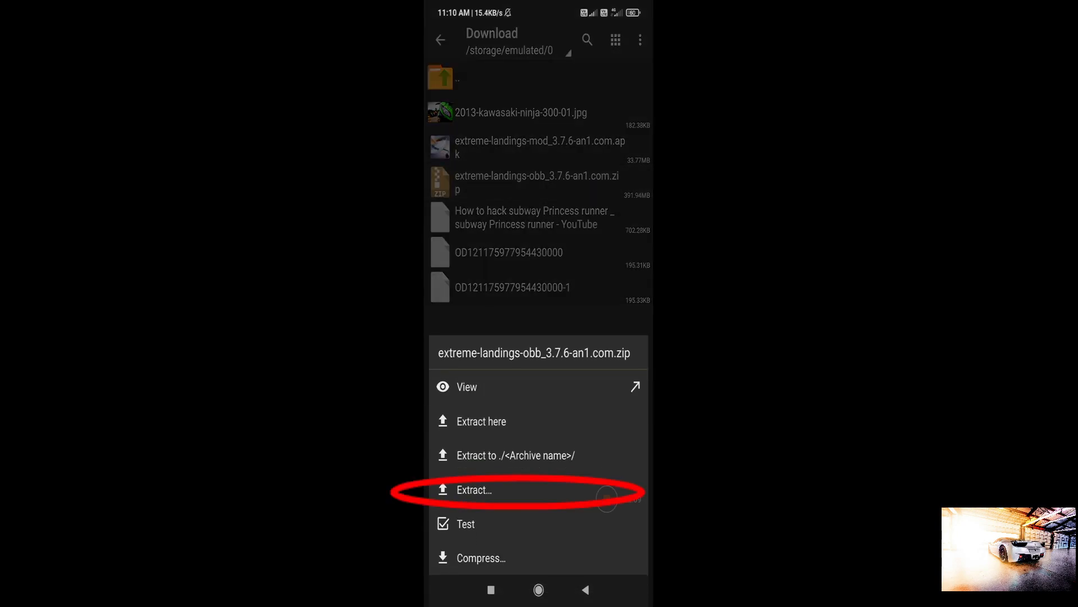
left_click(474, 489)
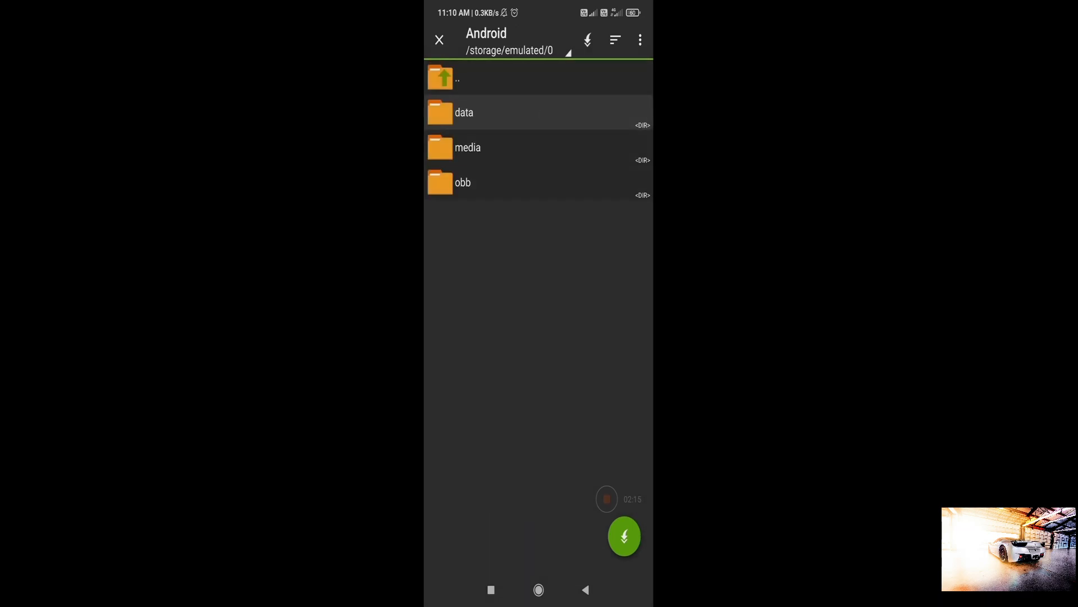
left_click(462, 182)
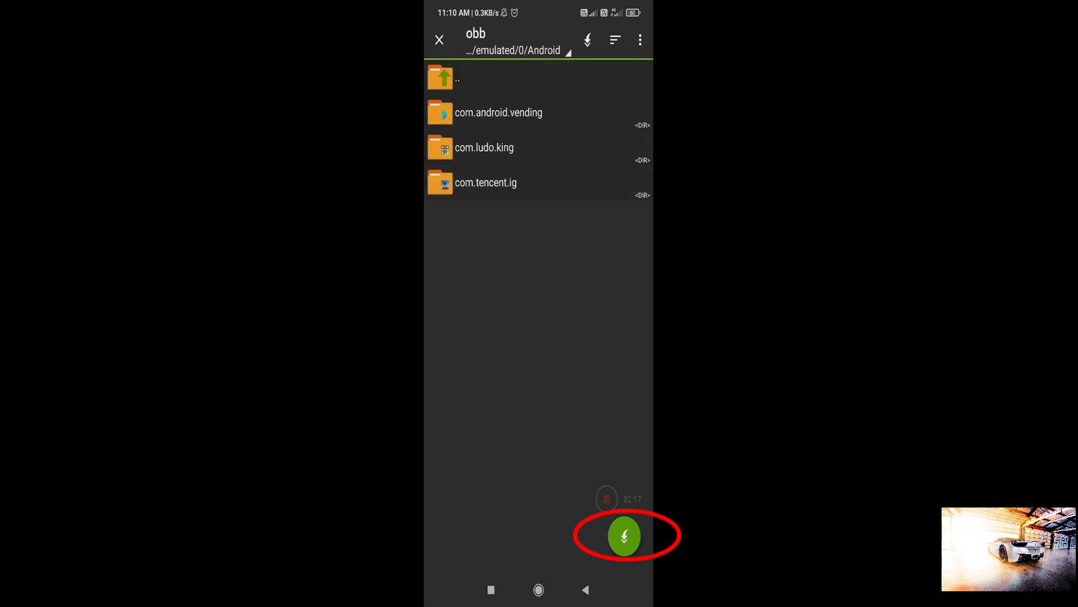
left_click(624, 536)
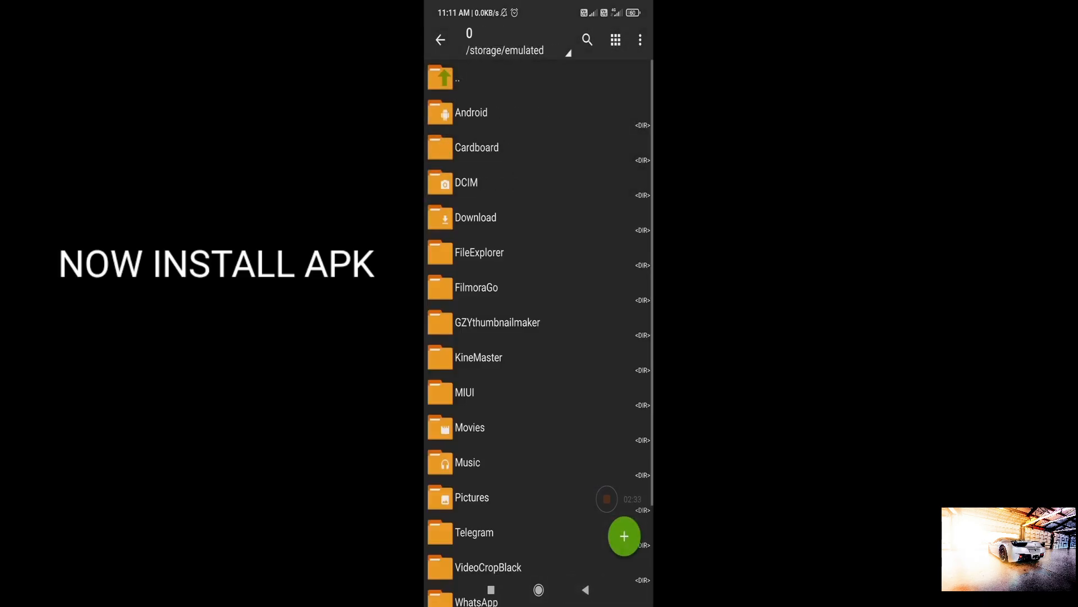
- Install the extreme-landings mod APK from the Download folder
left_click(475, 217)
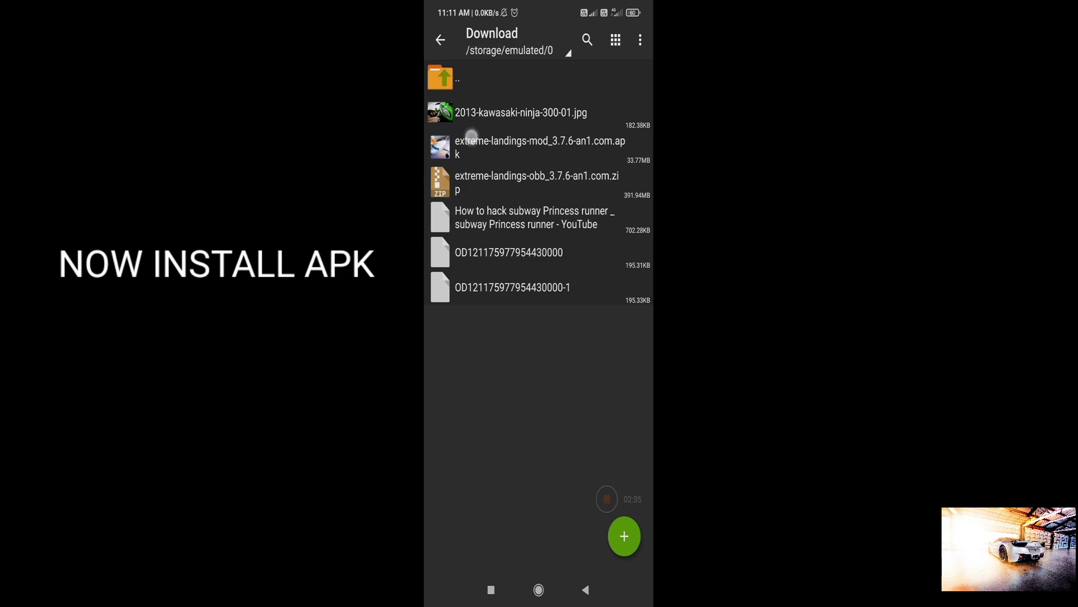
left_click(541, 147)
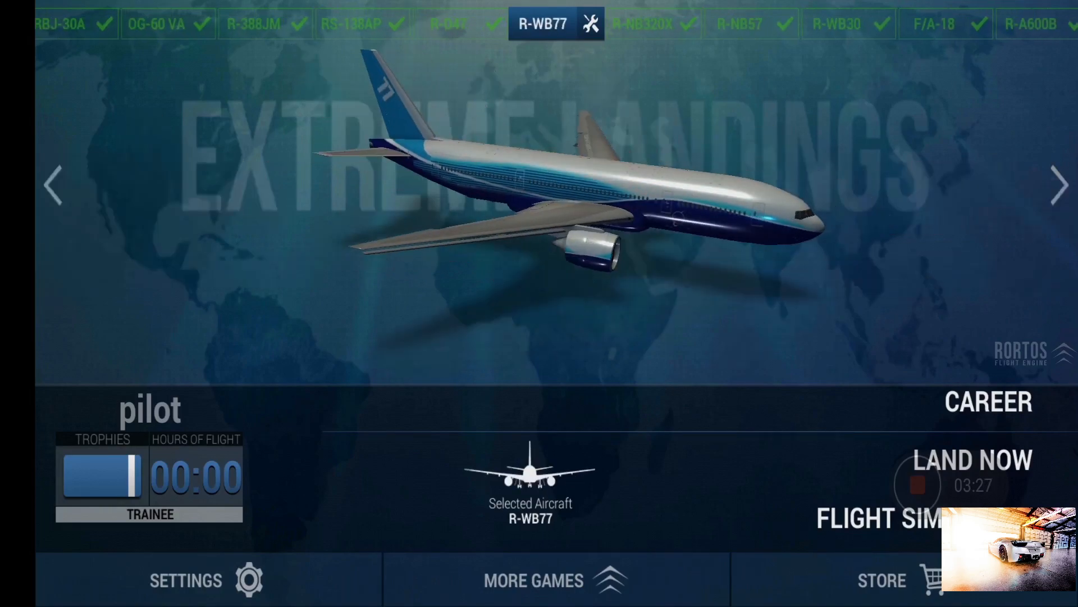
- Choose the R-A600B aircraft and start a Land Now flight past the training tip
left_click(1060, 185)
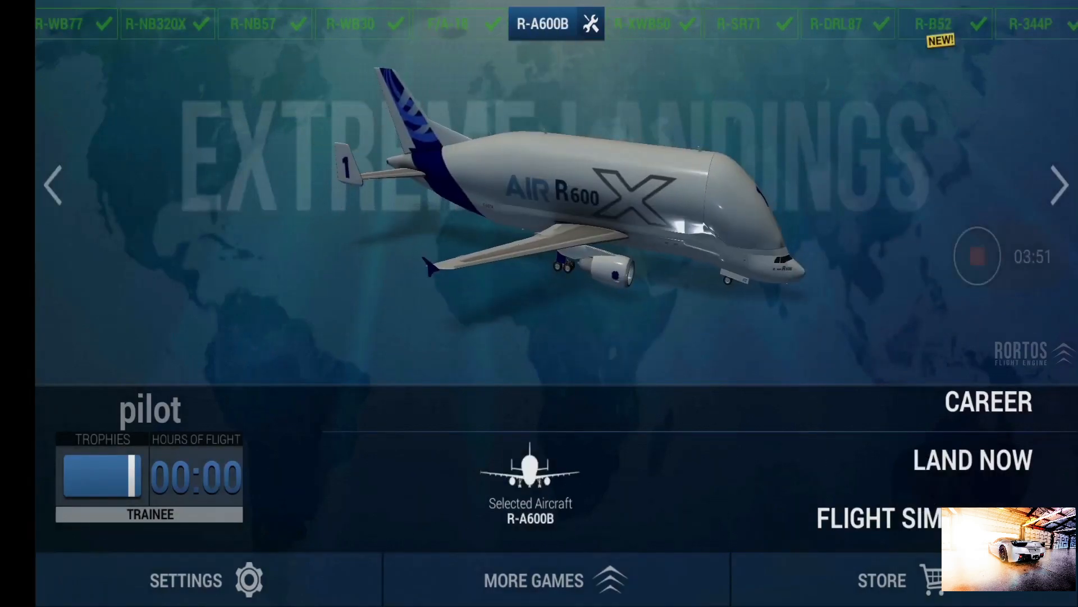
left_click(971, 461)
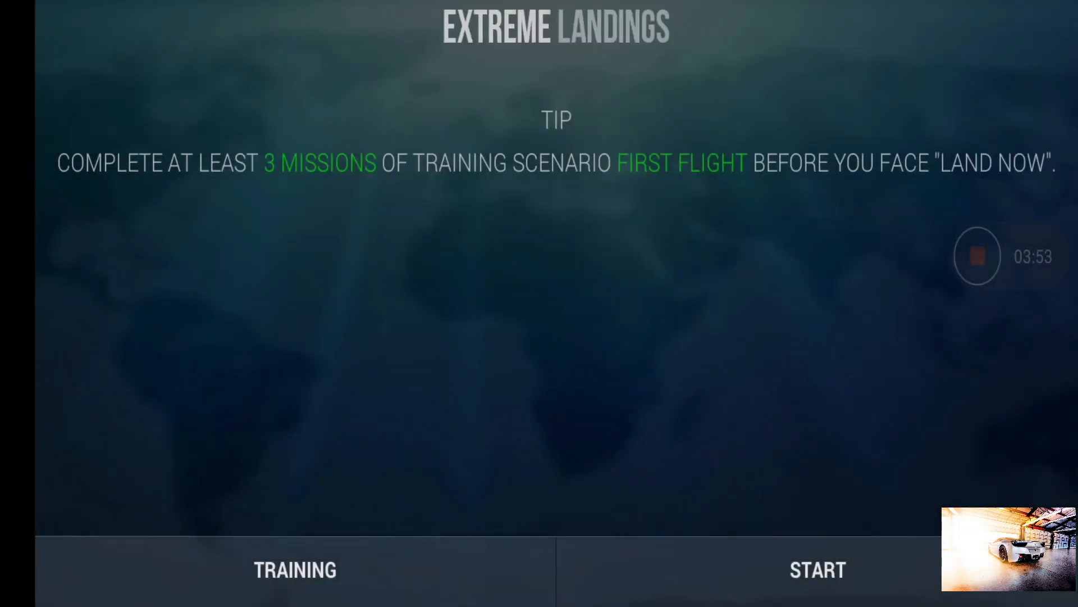
left_click(817, 570)
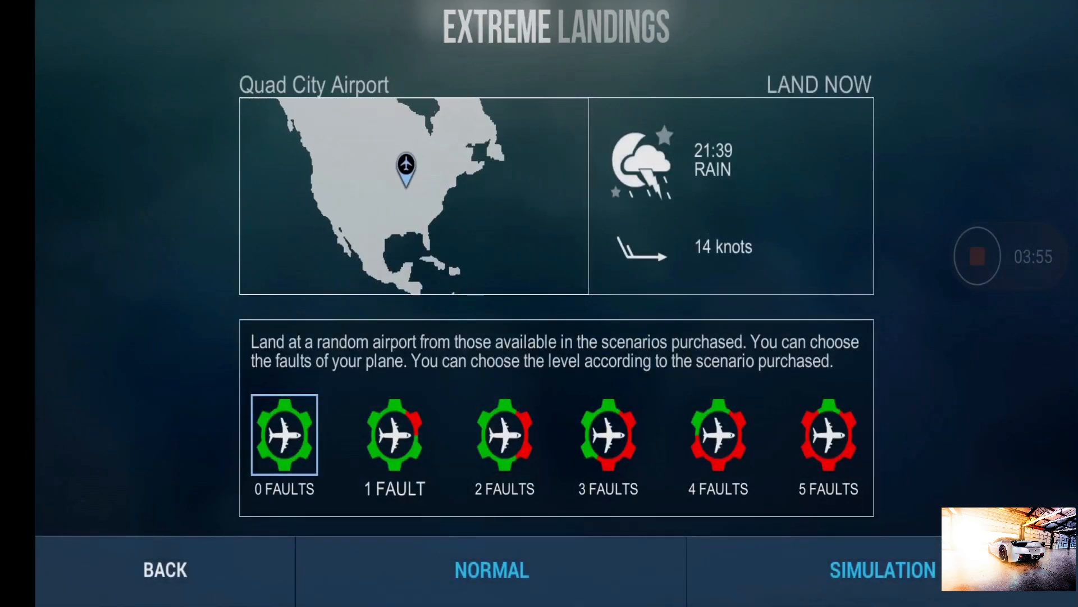